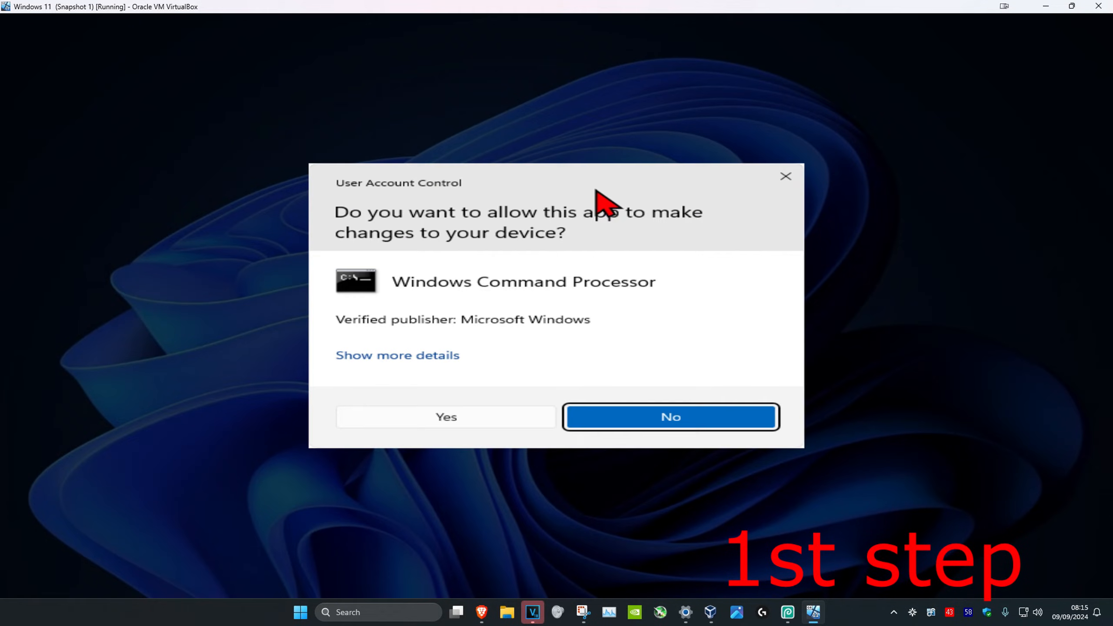
Approve the UAC prompt so Windows Command Processor runs as administrator.
{"action": "left_click", "coordinate": [445, 416]}
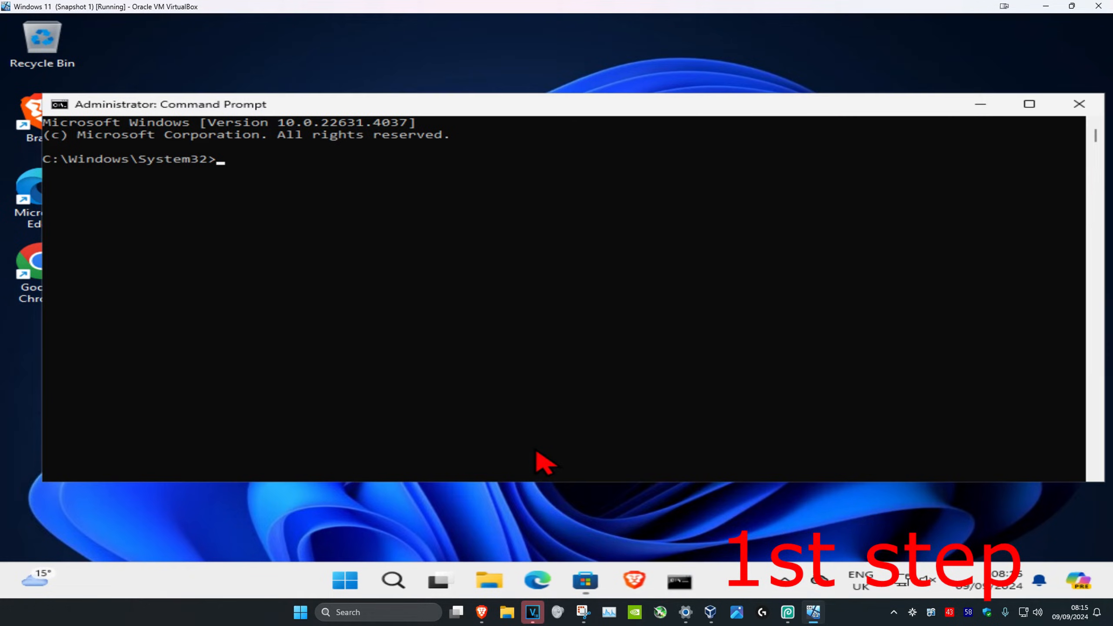
Run sfc /scannow, then launch a second administrator Command Prompt from search.
{"action": "type", "text": "s"}
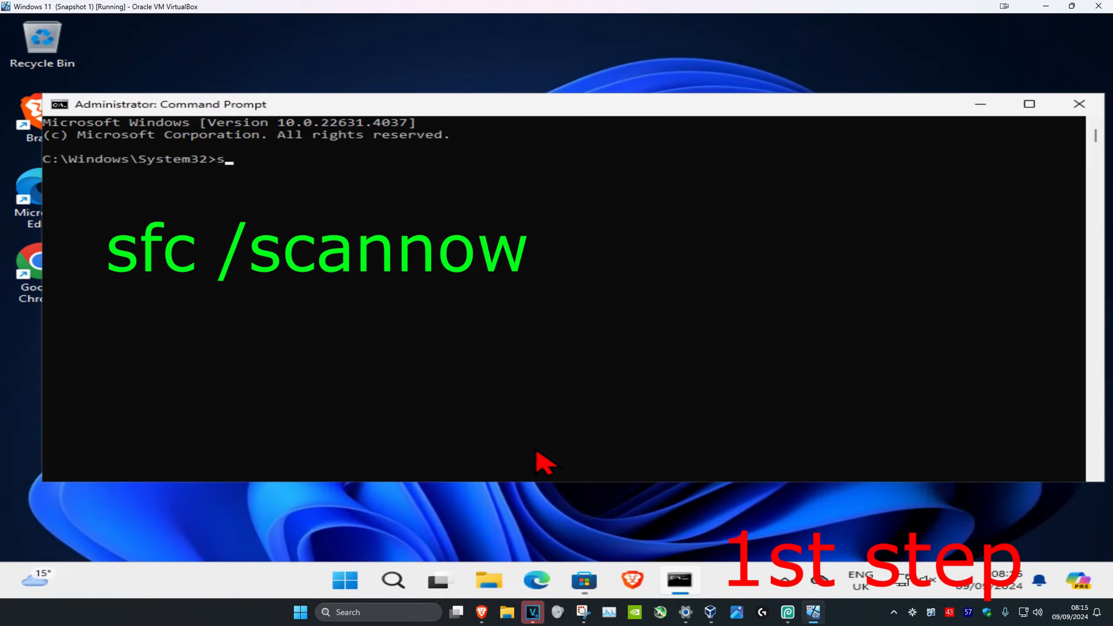
{"action": "type", "text": "fc /scannow"}
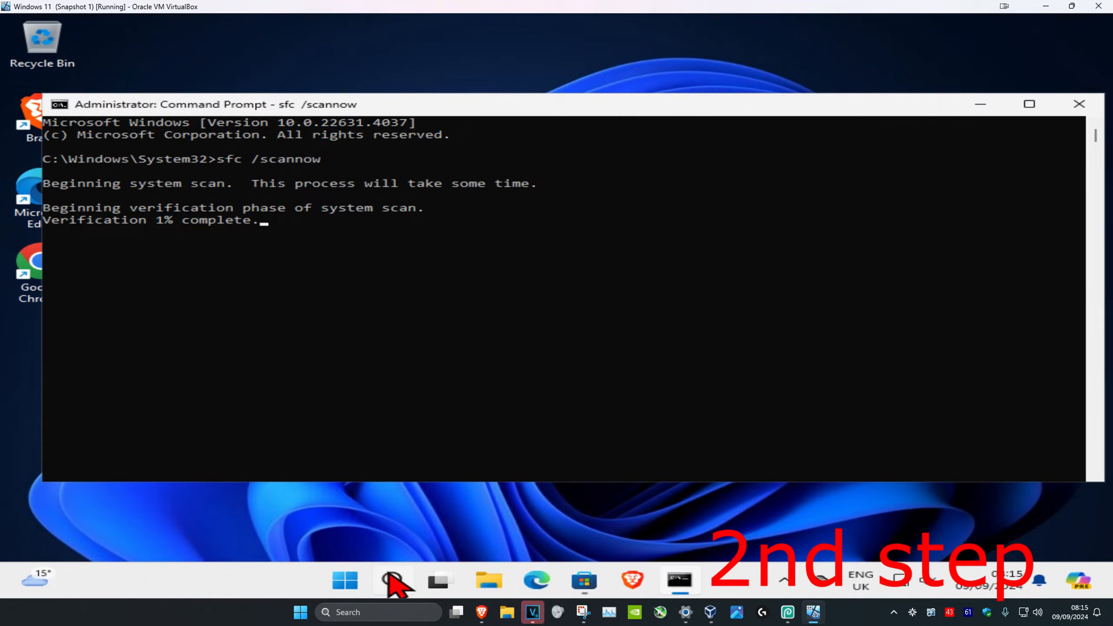
{"action": "left_click", "coordinate": [393, 581]}
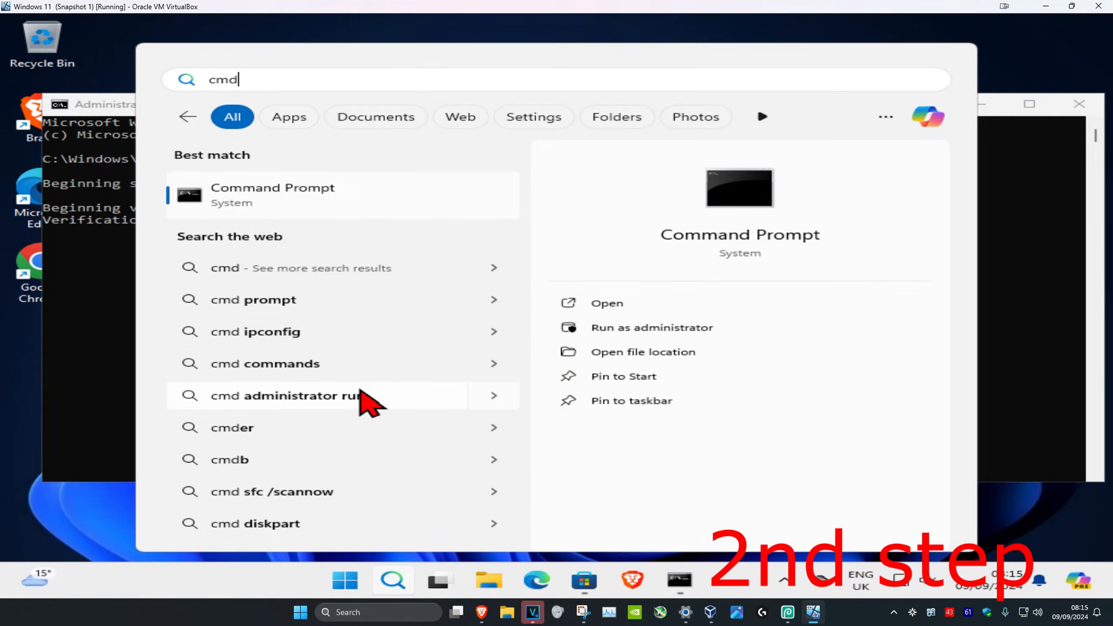
{"action": "left_click", "coordinate": [650, 327]}
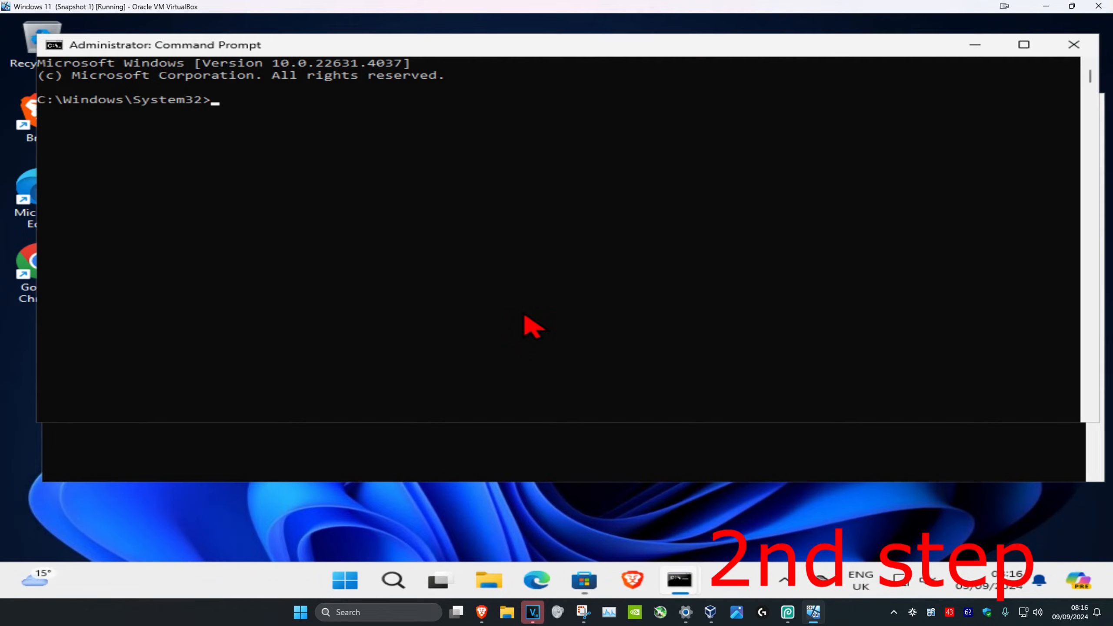
Run dism /online /cleanup-image /restorehealth in the second Command Prompt.
{"action": "type", "text": "dism /online"}
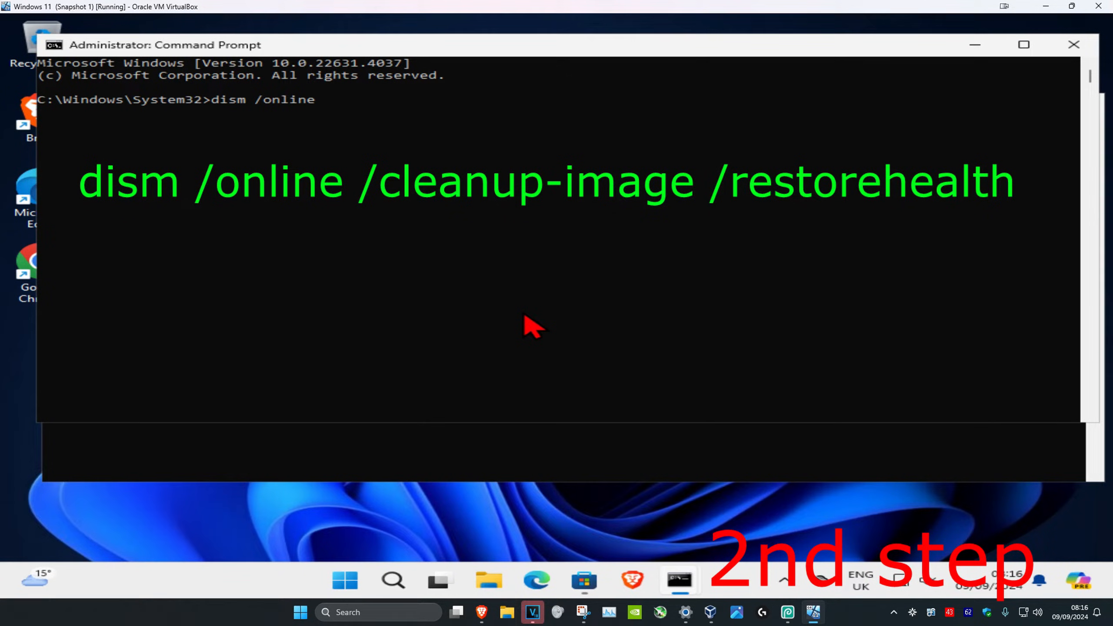
{"action": "type", "text": "/cleanup"}
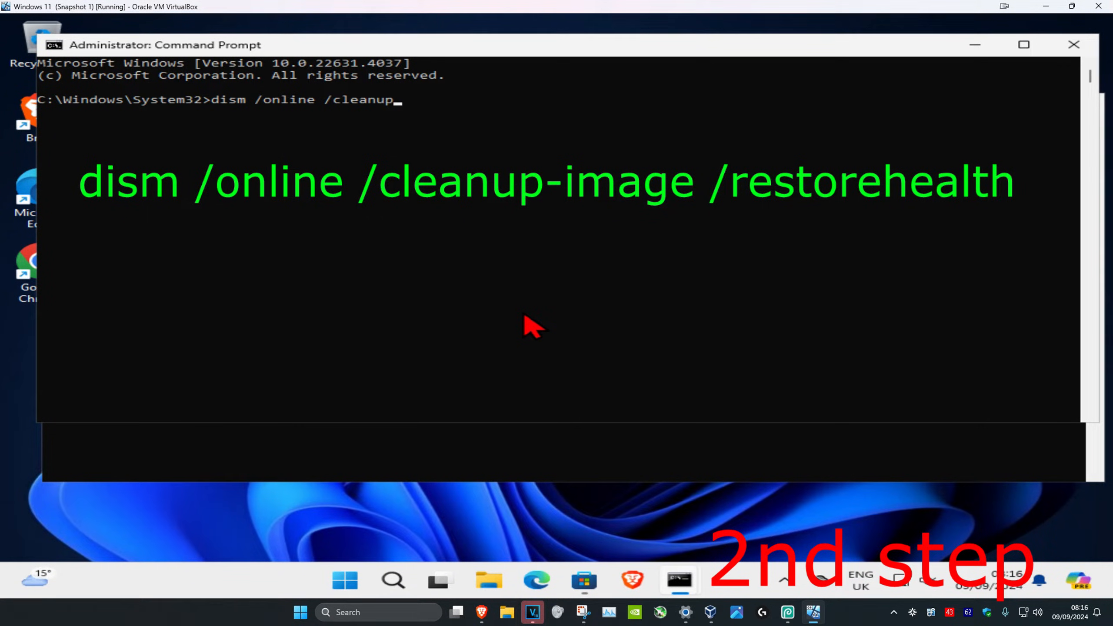
{"action": "type", "text": "-image"}
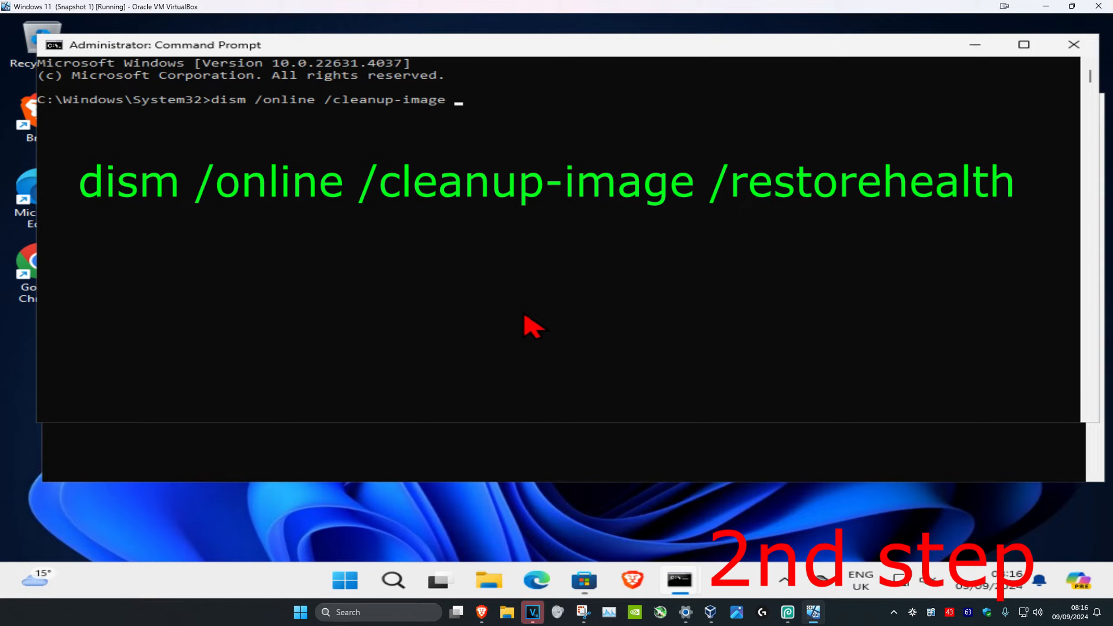
{"action": "type", "text": "/restorehea"}
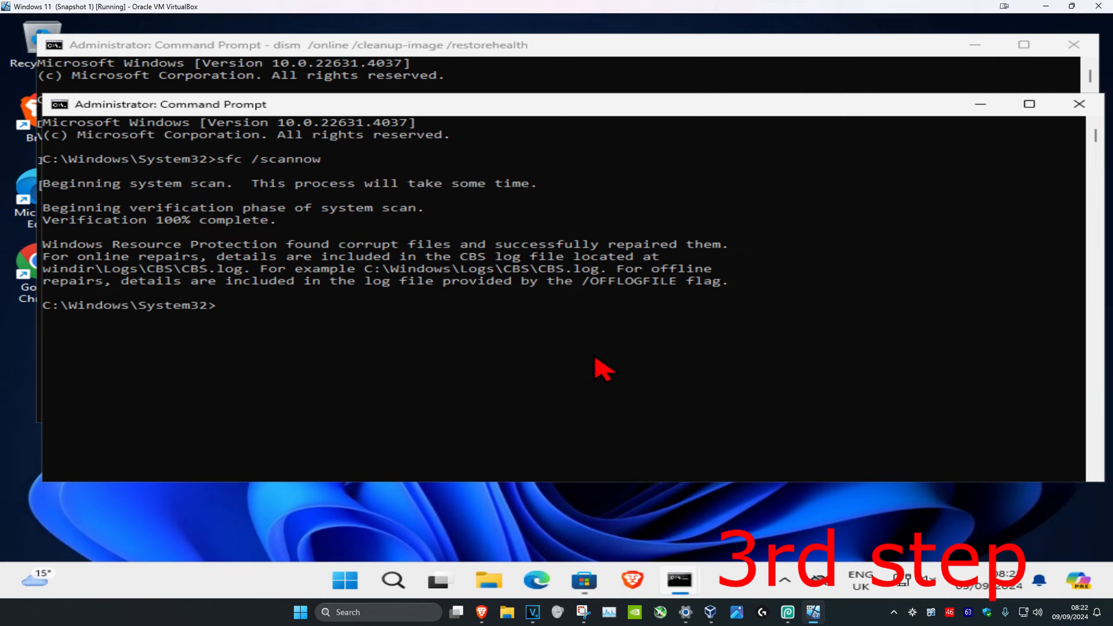
Find 'system configuration' in search and launch System Configuration.
{"action": "left_click", "coordinate": [392, 581]}
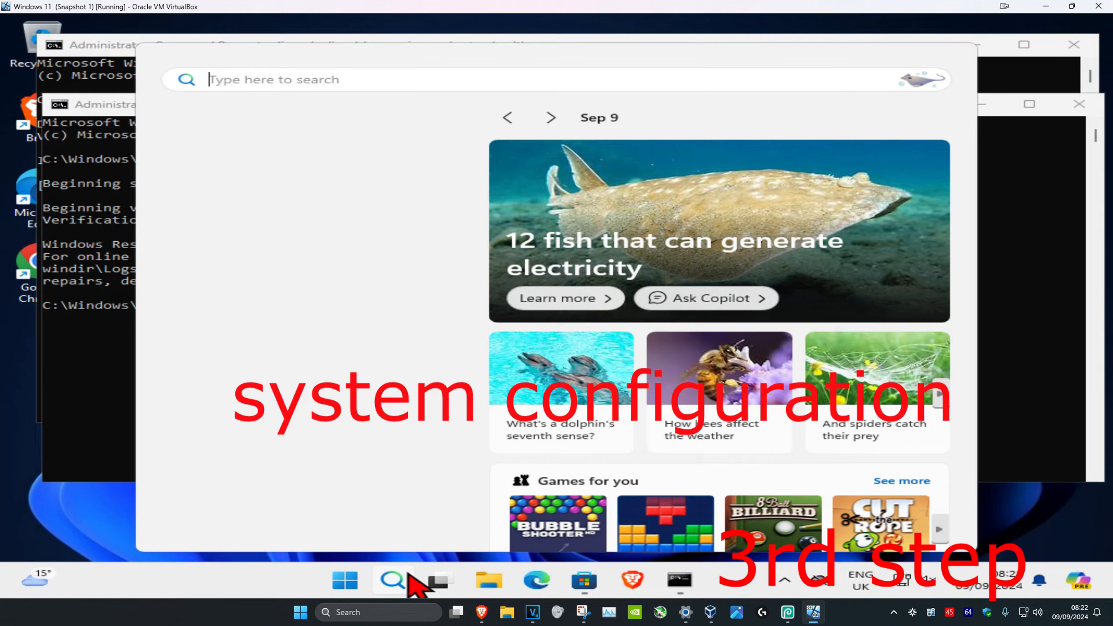
{"action": "type", "text": "system configuration"}
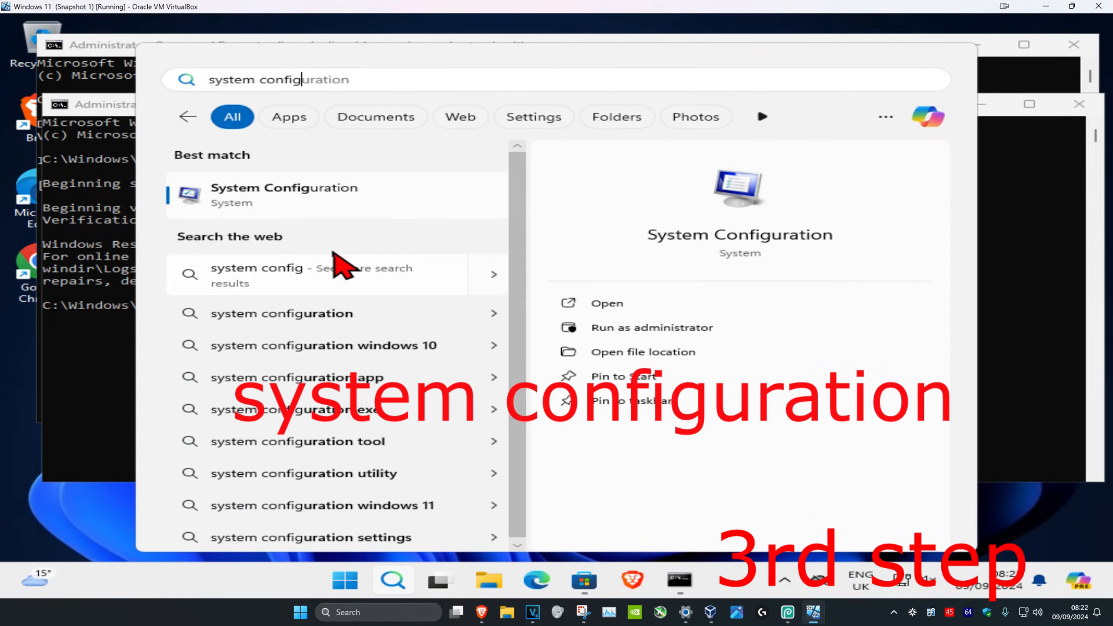
{"action": "left_click", "coordinate": [284, 195]}
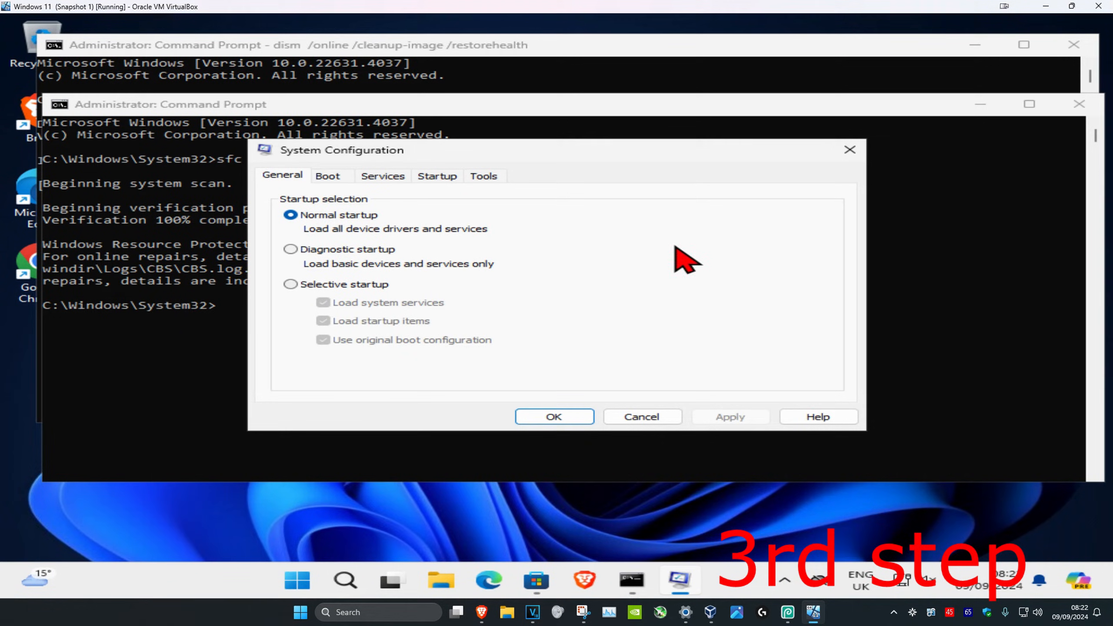
Choose Selective startup on the General tab and confirm with OK.
{"action": "left_click", "coordinate": [290, 284]}
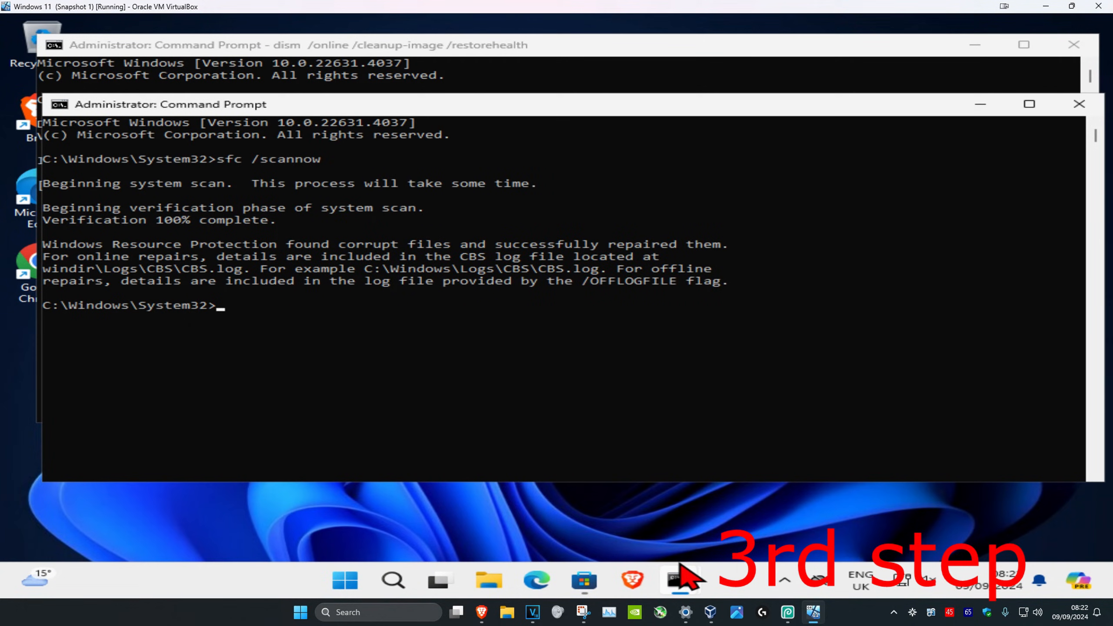
{"action": "mouse_move", "coordinate": [527, 339]}
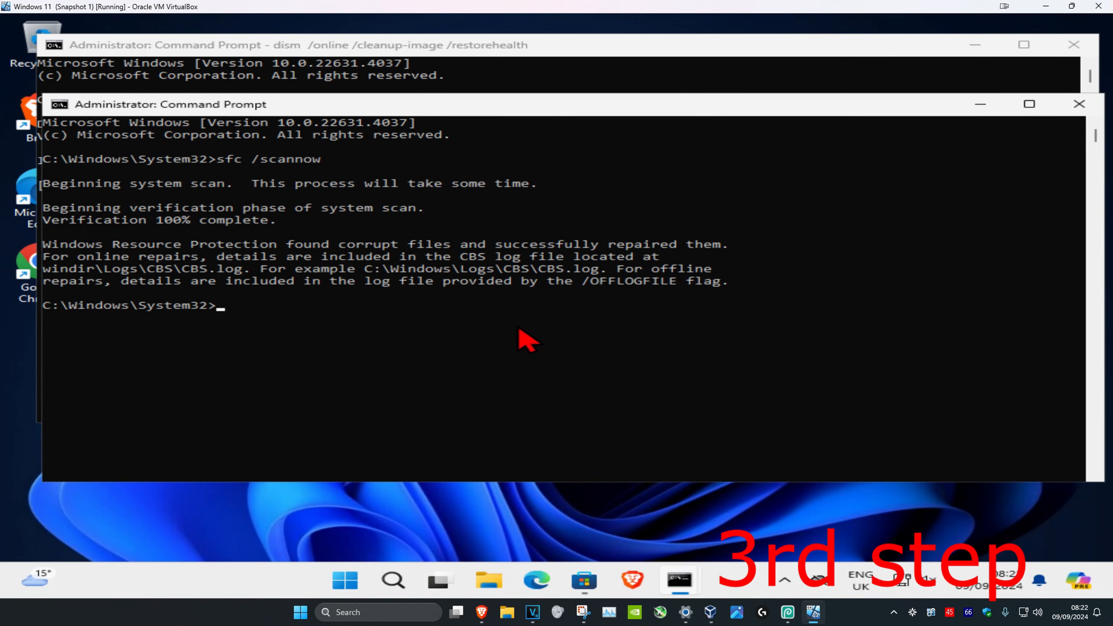
{"action": "mouse_move", "coordinate": [404, 93]}
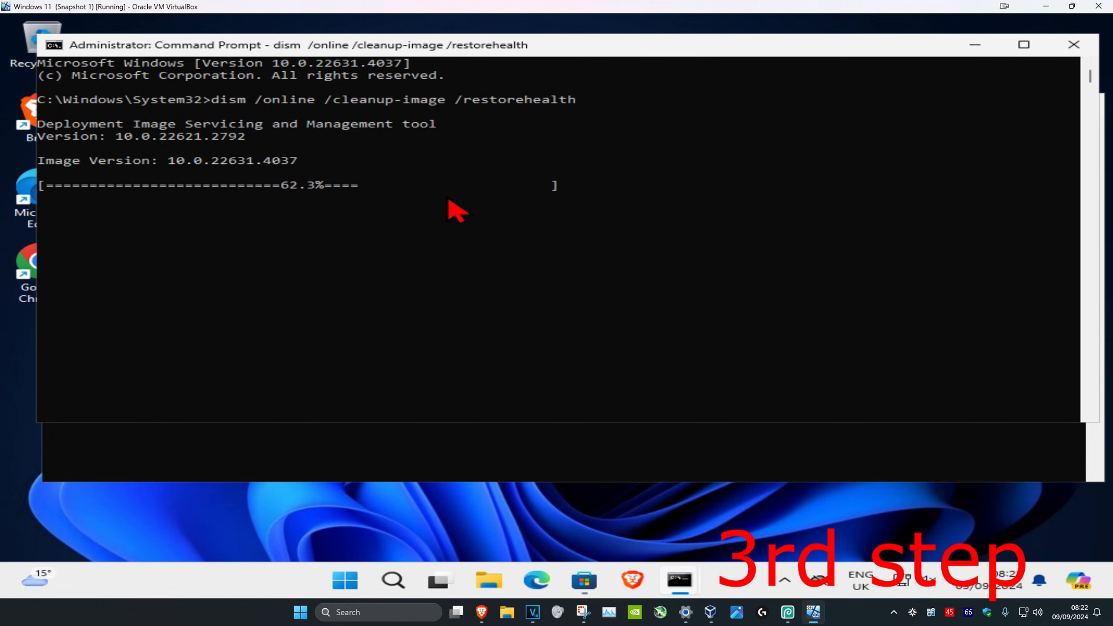
Bring up the Start menu power choices to prepare a restart.
{"action": "left_click", "coordinate": [345, 580]}
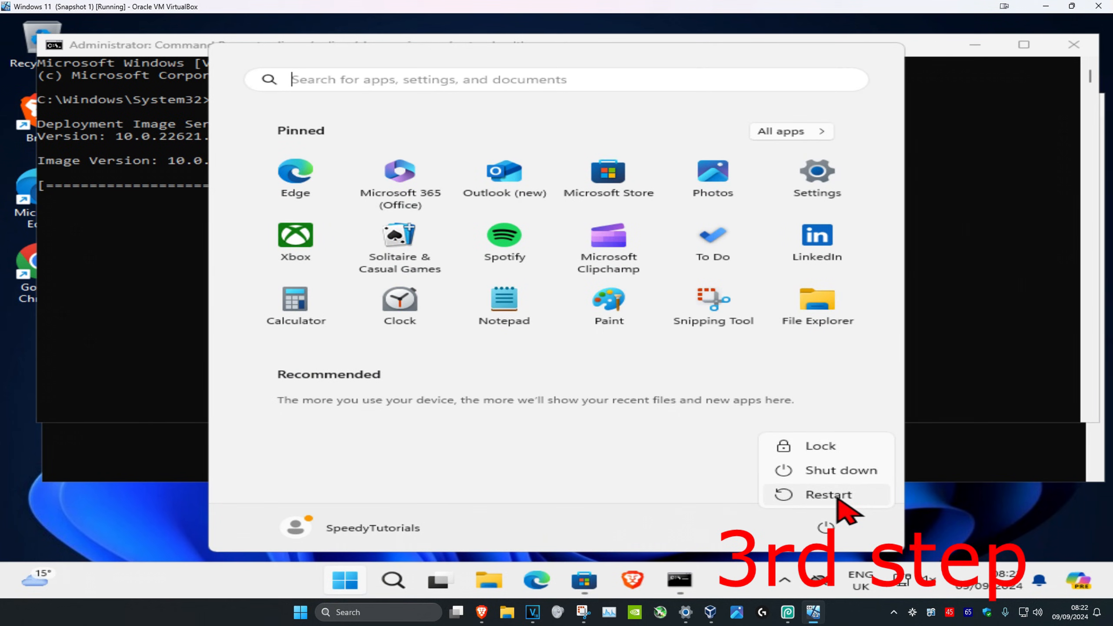